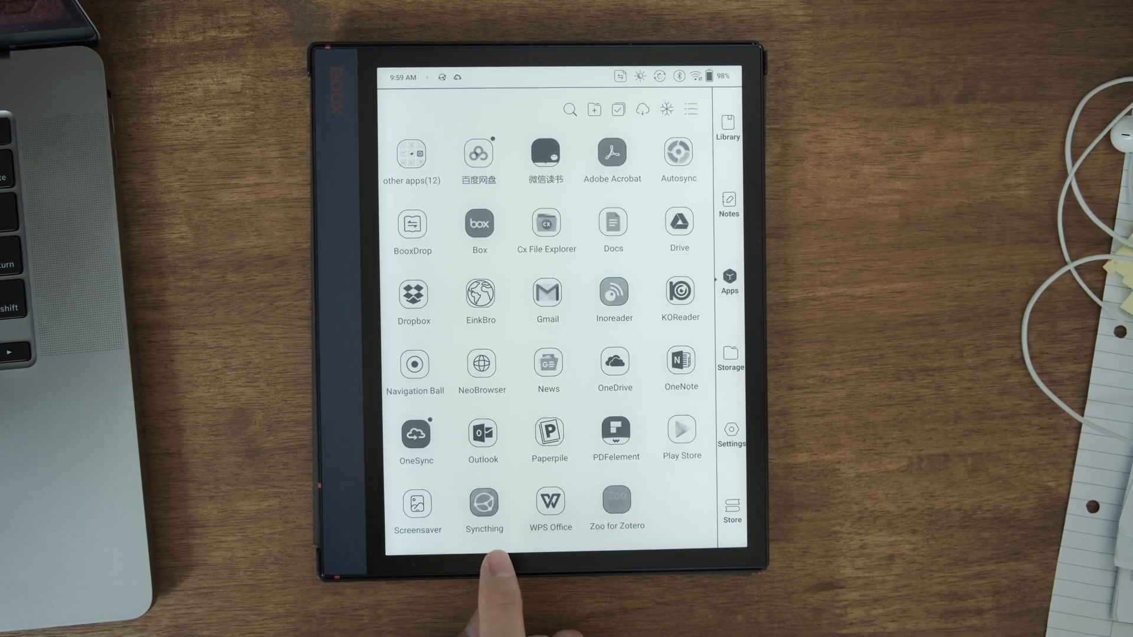
# Browse the tablet's internal storage into the papers-zotfile folder.
pyautogui.click(484, 506)
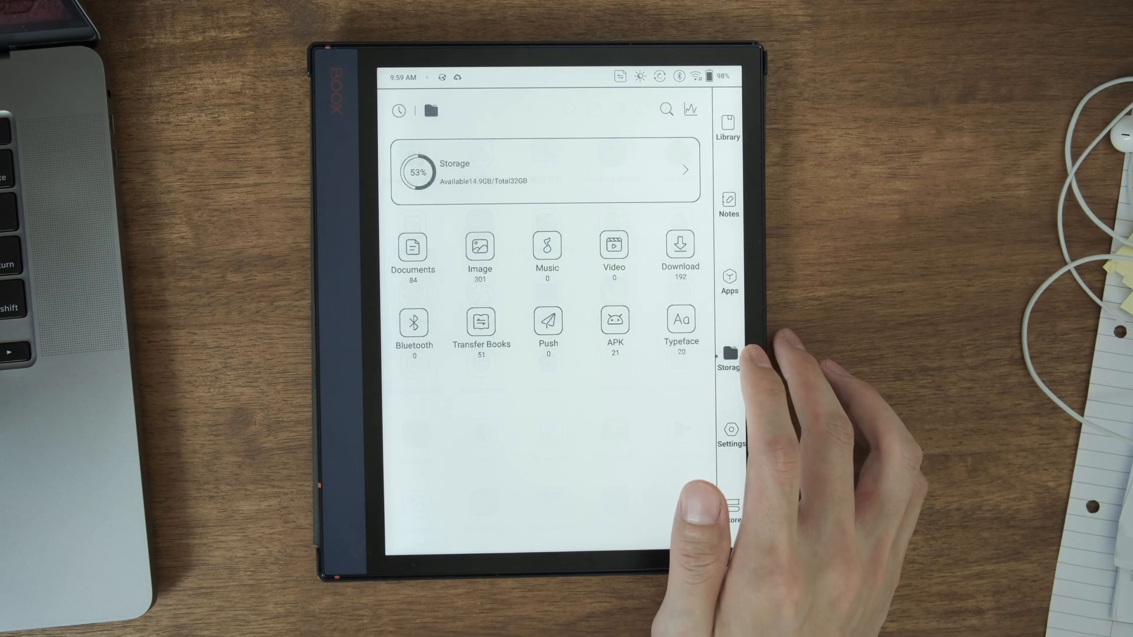
pyautogui.click(543, 171)
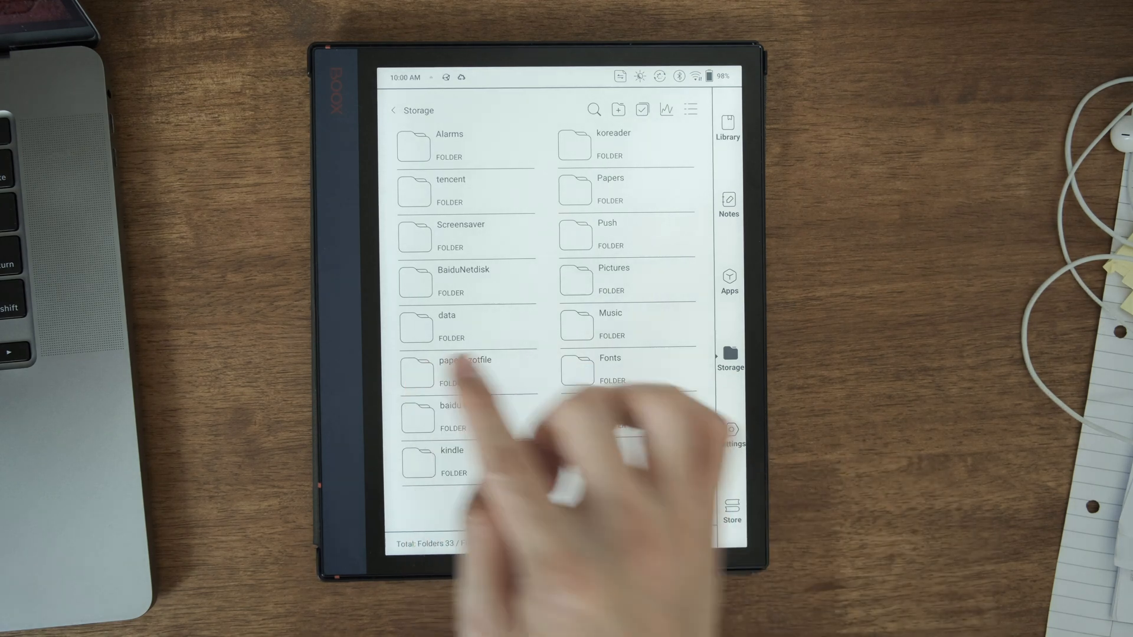
pyautogui.click(463, 372)
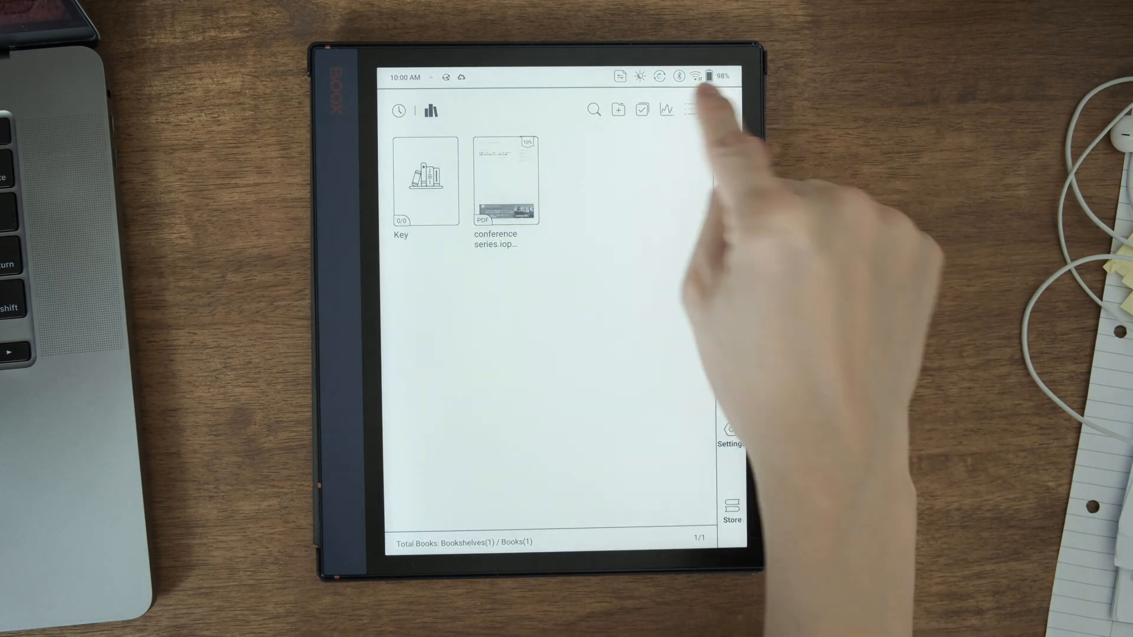
# Set the library scan path to papers-zotfile and refresh it so the Marcano and Pannuto 2021 paper is listed.
pyautogui.click(690, 108)
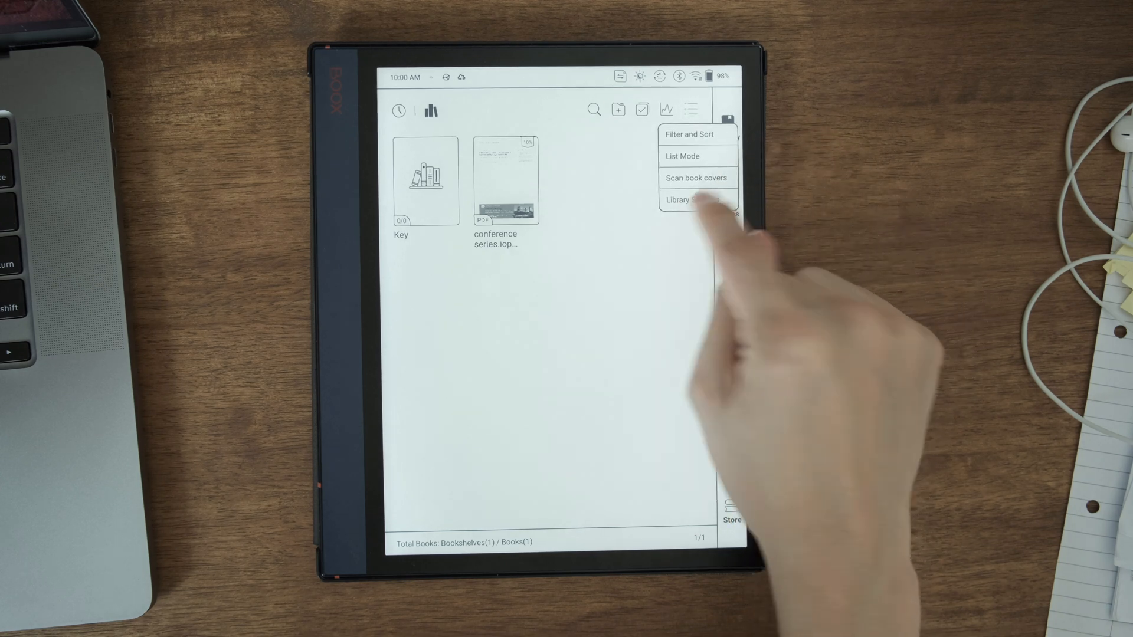
pyautogui.click(681, 201)
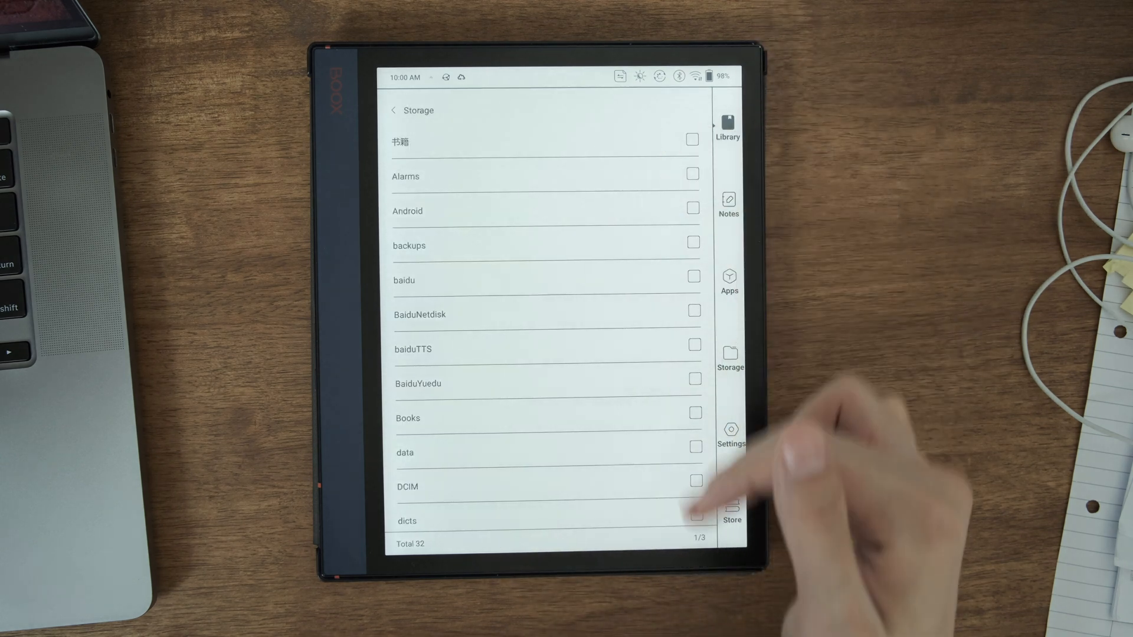
pyautogui.scroll(3)
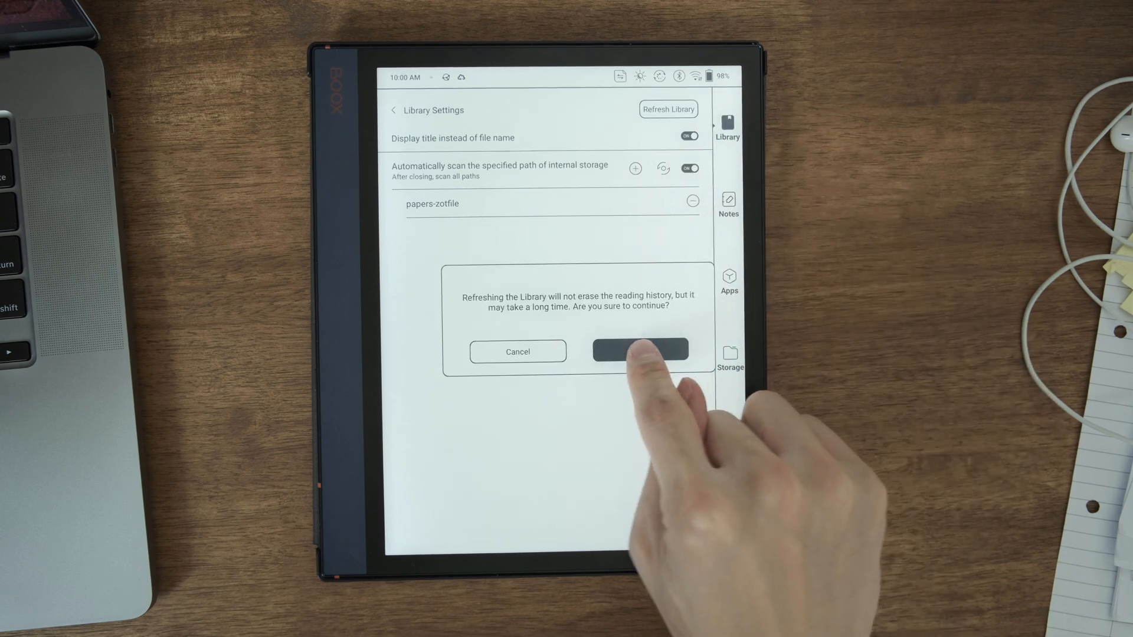
pyautogui.click(639, 352)
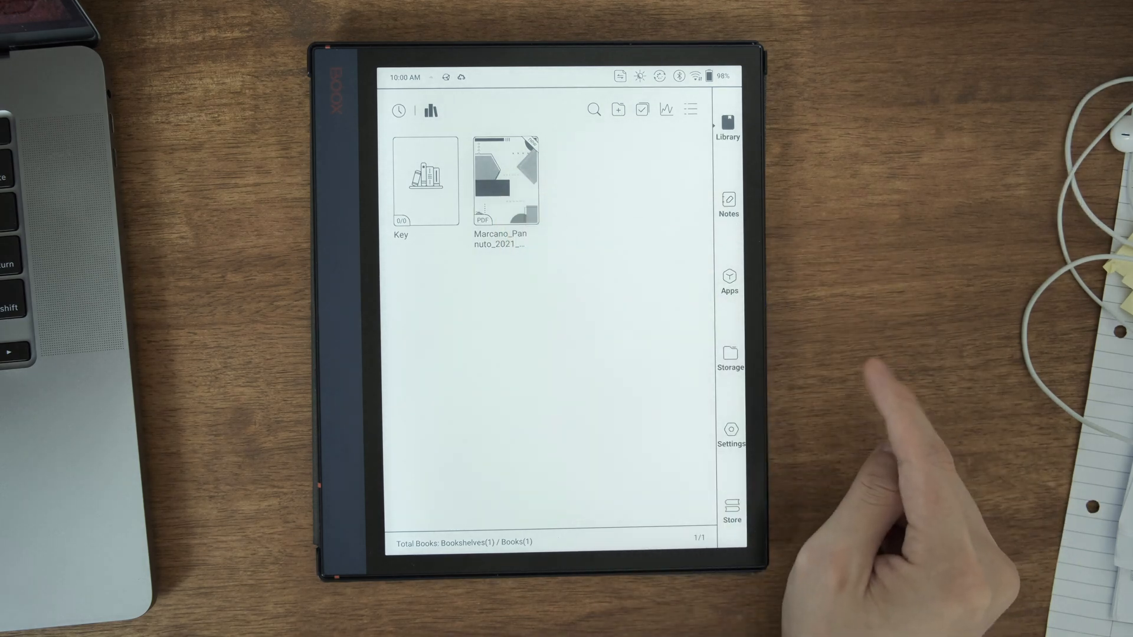
# Add the typed annotation 'good intro!' to the selected passage of the Soil Bacteria paper.
pyautogui.click(506, 179)
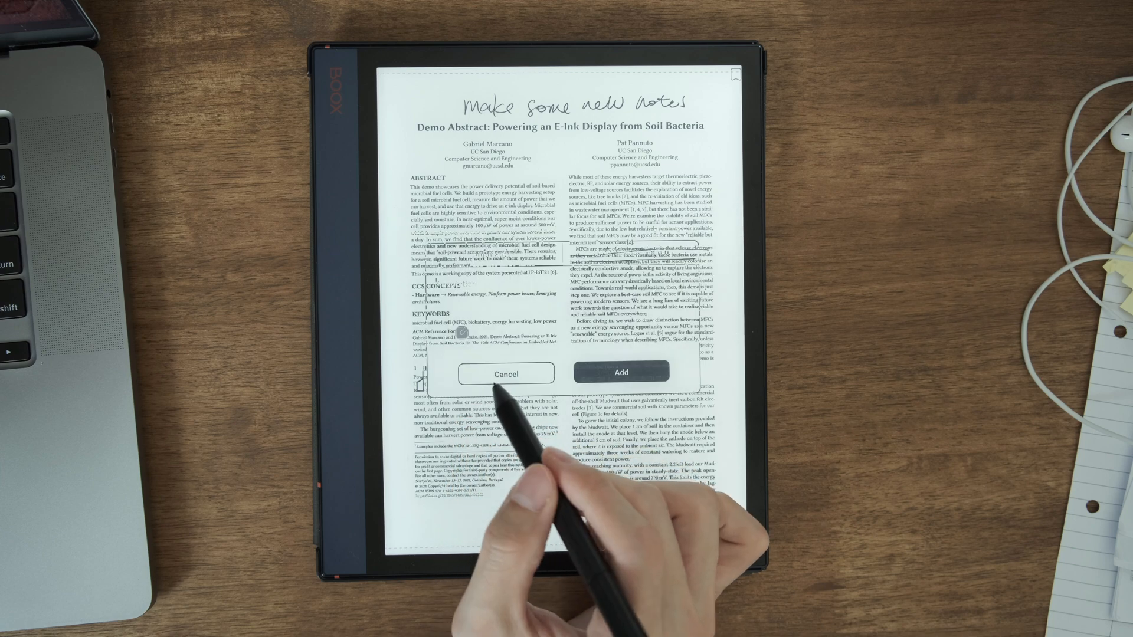
pyautogui.write('good intro!')
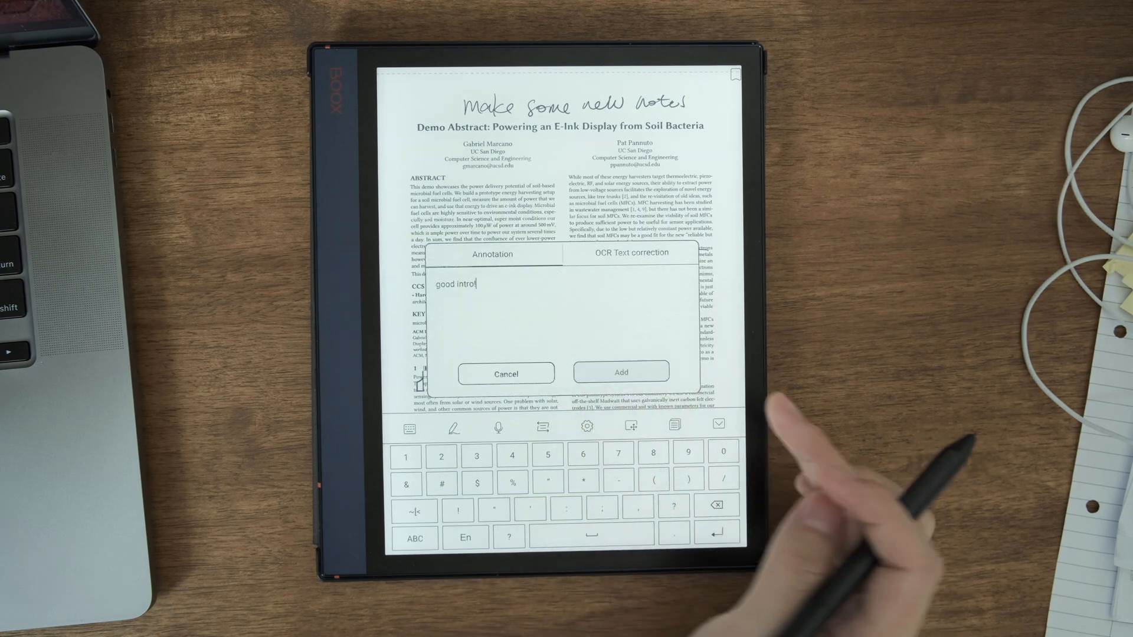
pyautogui.click(620, 372)
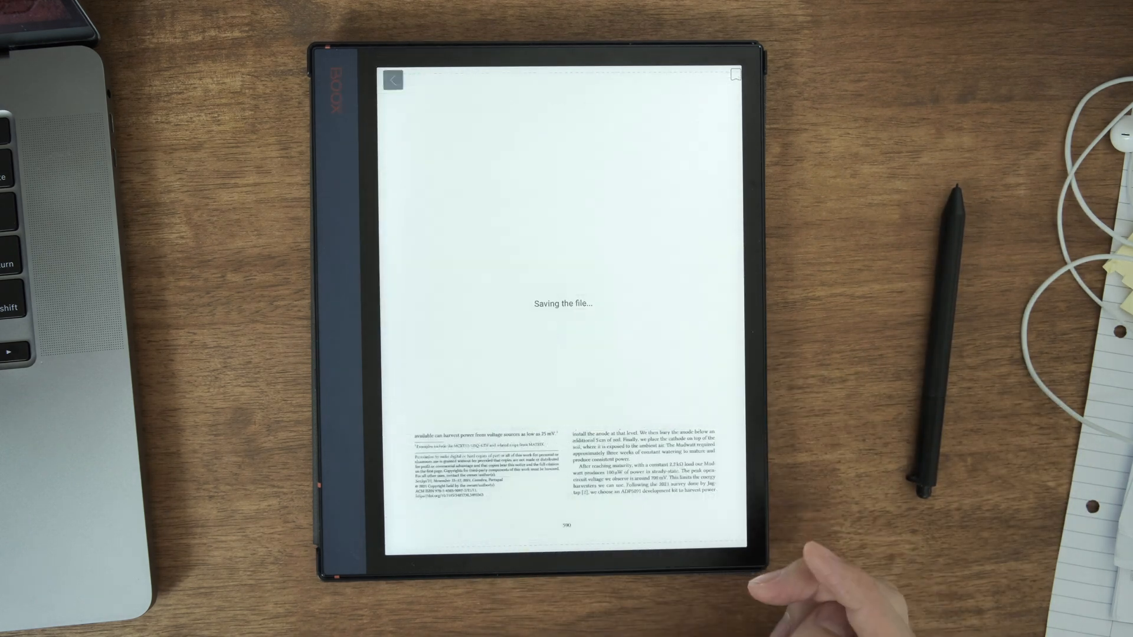
# Leave the saved paper and check the Marcano_Pannuto_2021 PDF is listed in papers-zotfile.
pyautogui.click(393, 80)
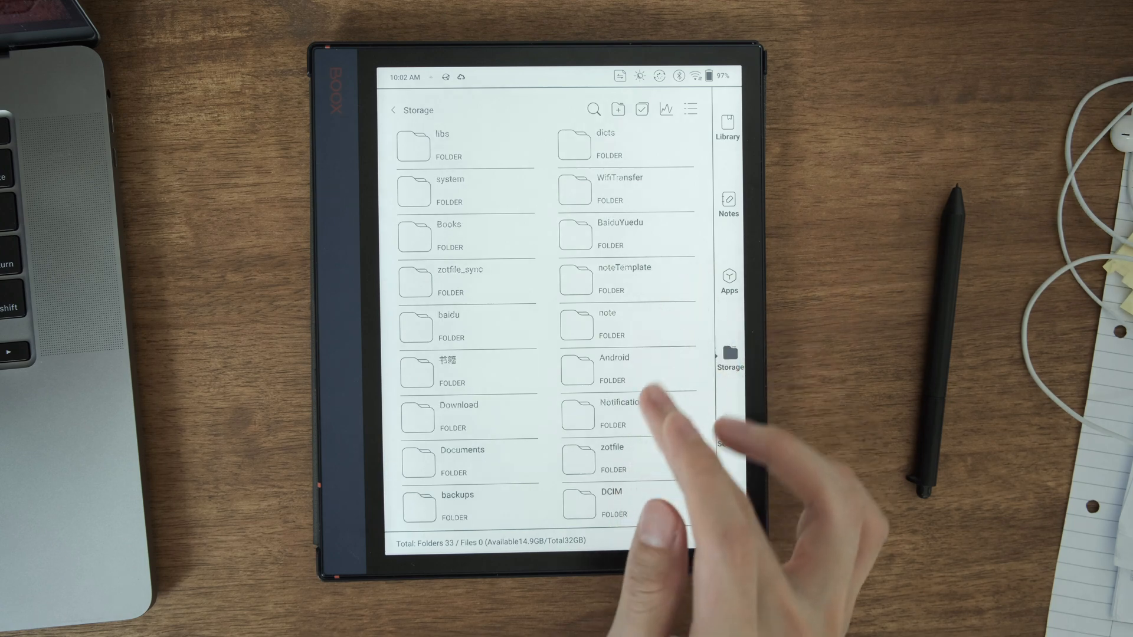
pyautogui.click(612, 461)
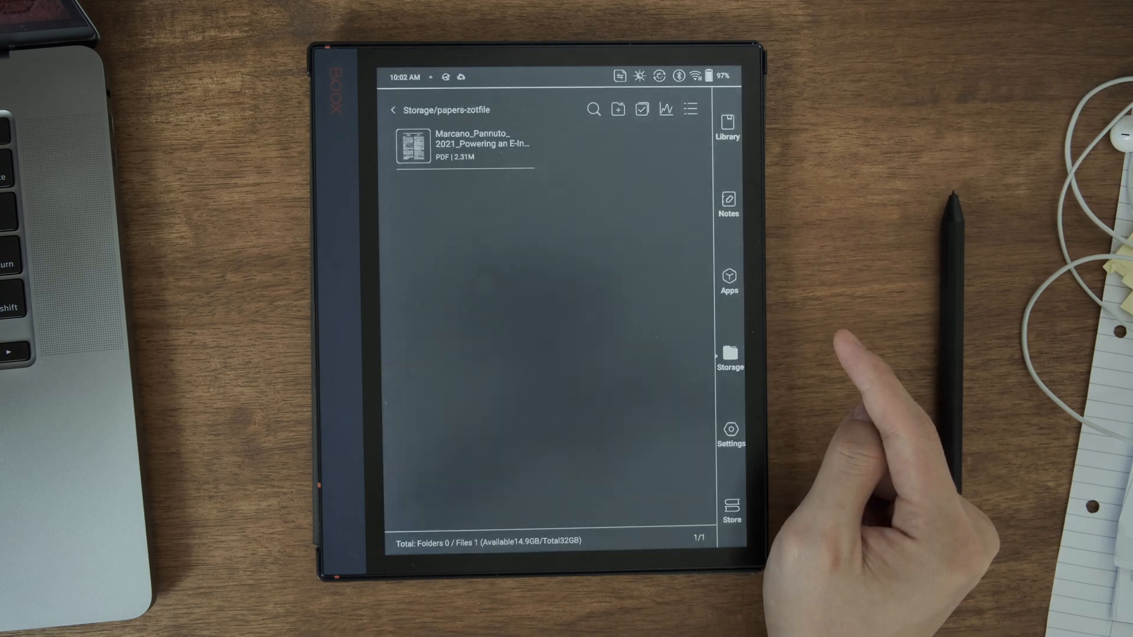
pyautogui.click(466, 144)
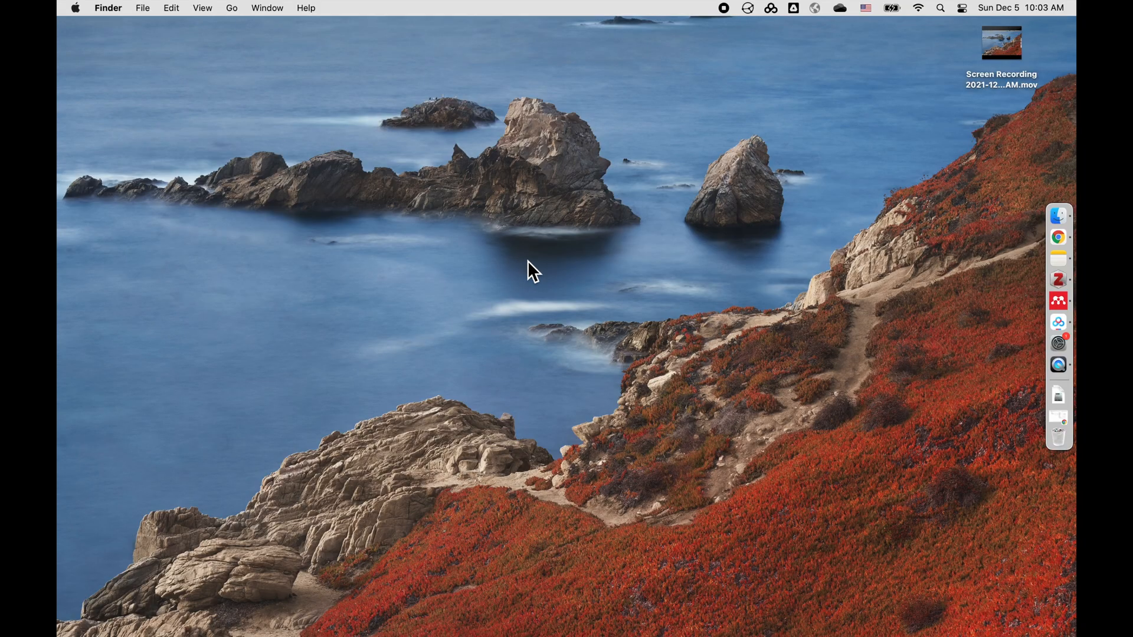
# Open the Marcano PDF from the Mac's papers-zotfile folder in Preview.
pyautogui.click(107, 8)
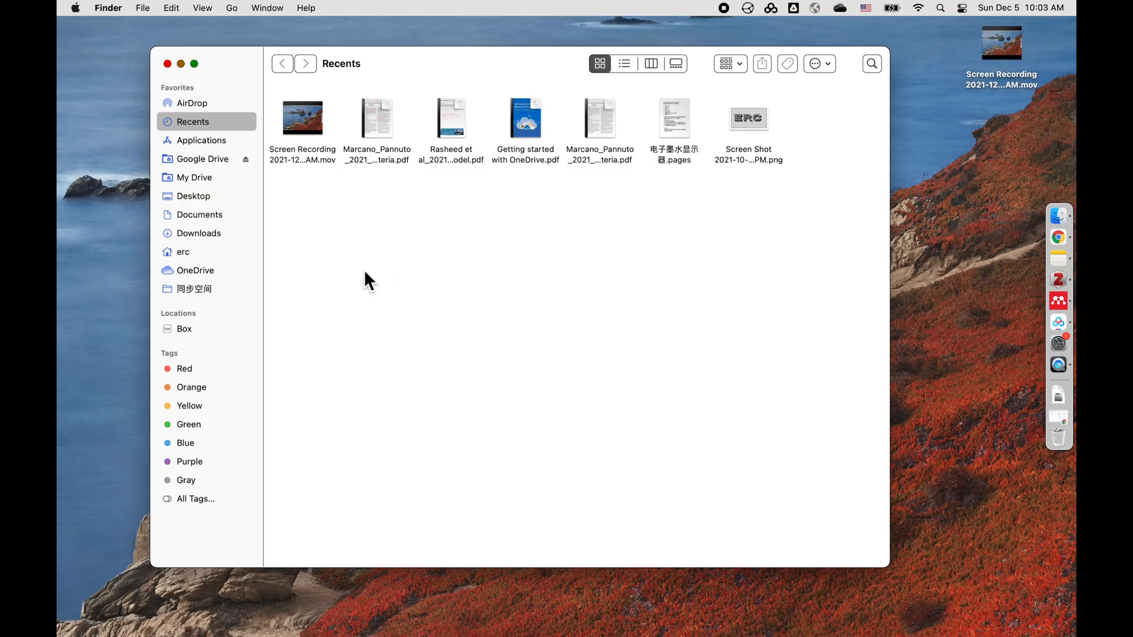
pyautogui.click(183, 251)
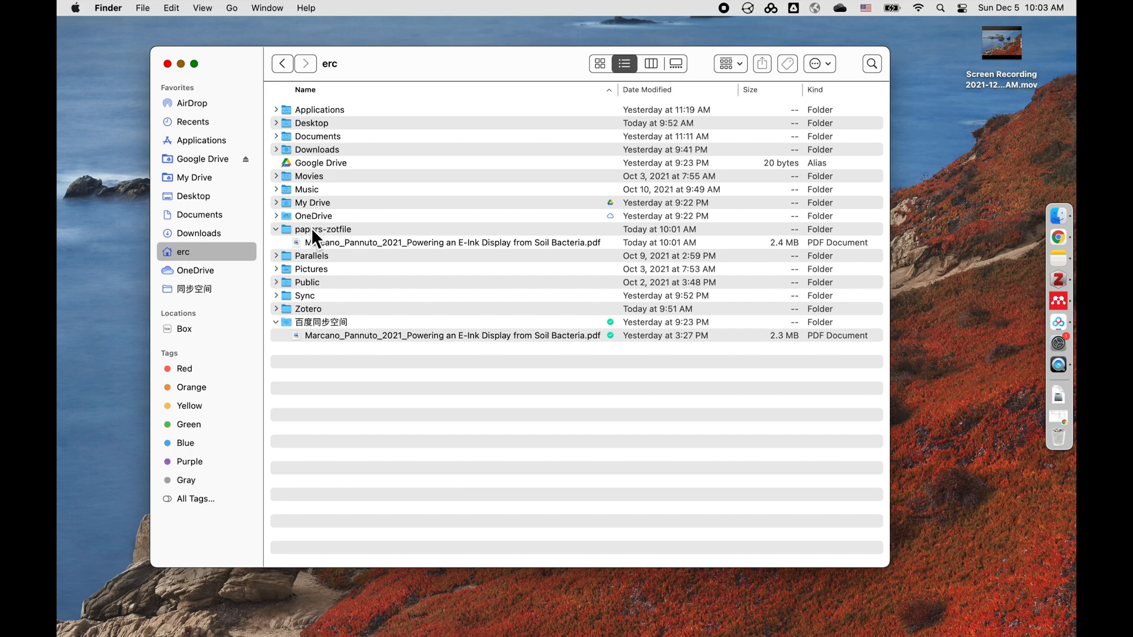
pyautogui.doubleClick(322, 229)
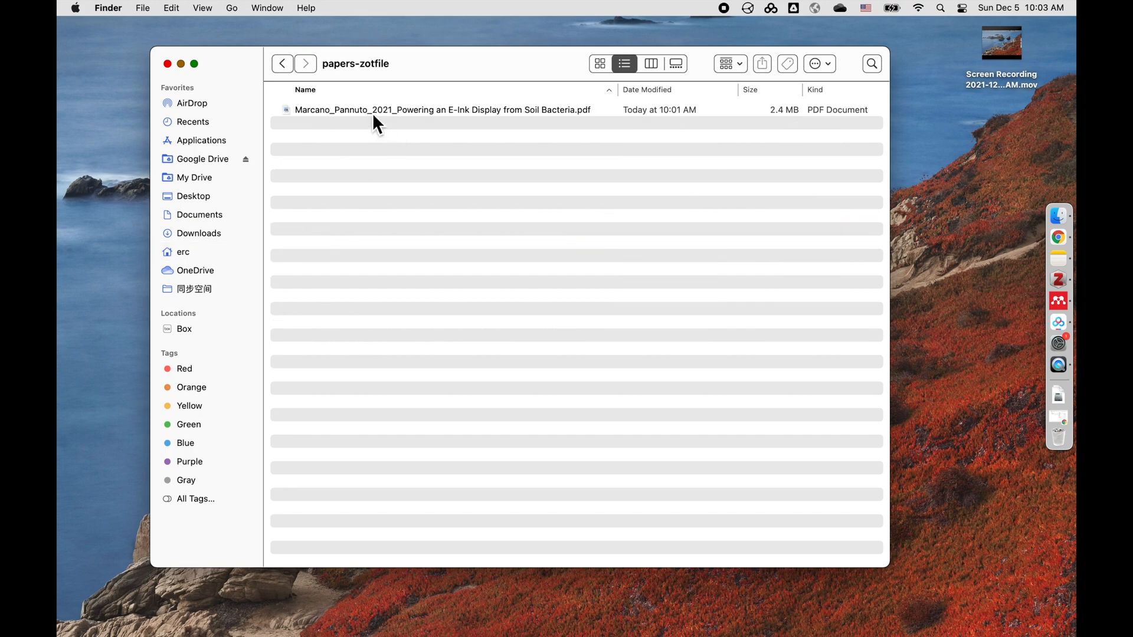
pyautogui.doubleClick(442, 108)
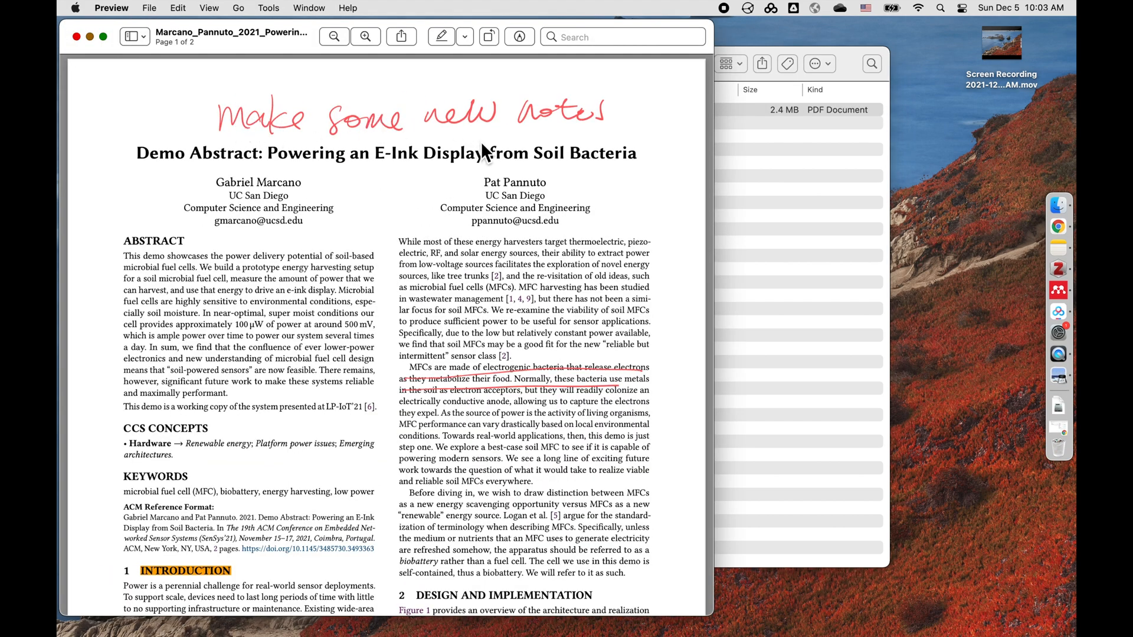
# Show the paper's highlights and notes confirming 'good intro!' on the Introduction, then close the PDF.
pyautogui.scroll(-3)
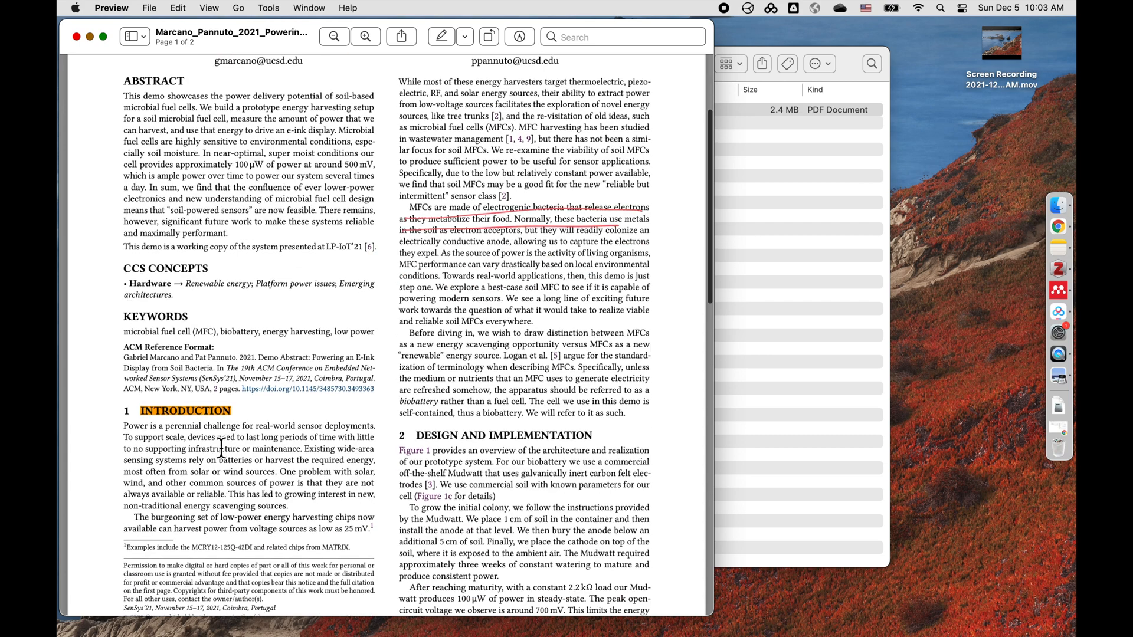
pyautogui.click(129, 36)
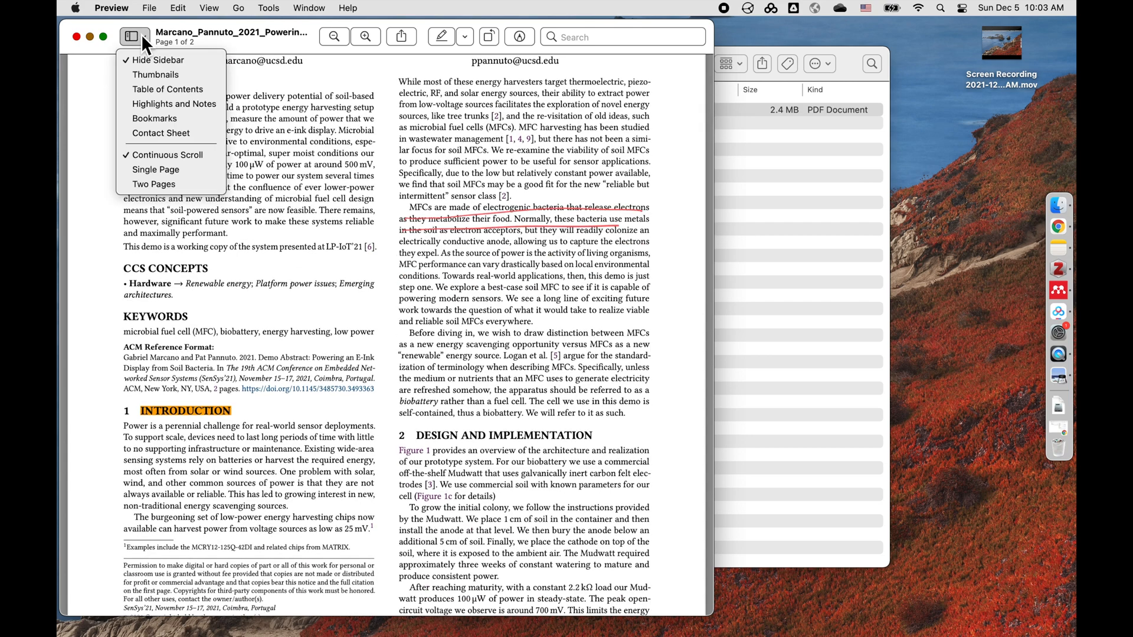
pyautogui.click(174, 104)
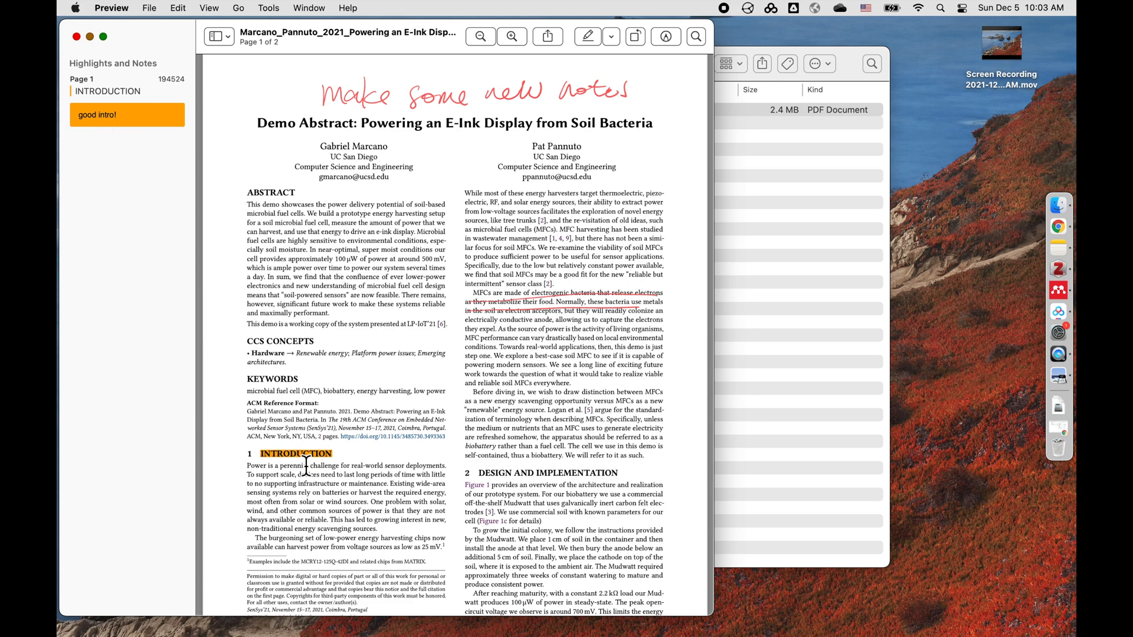
pyautogui.click(73, 37)
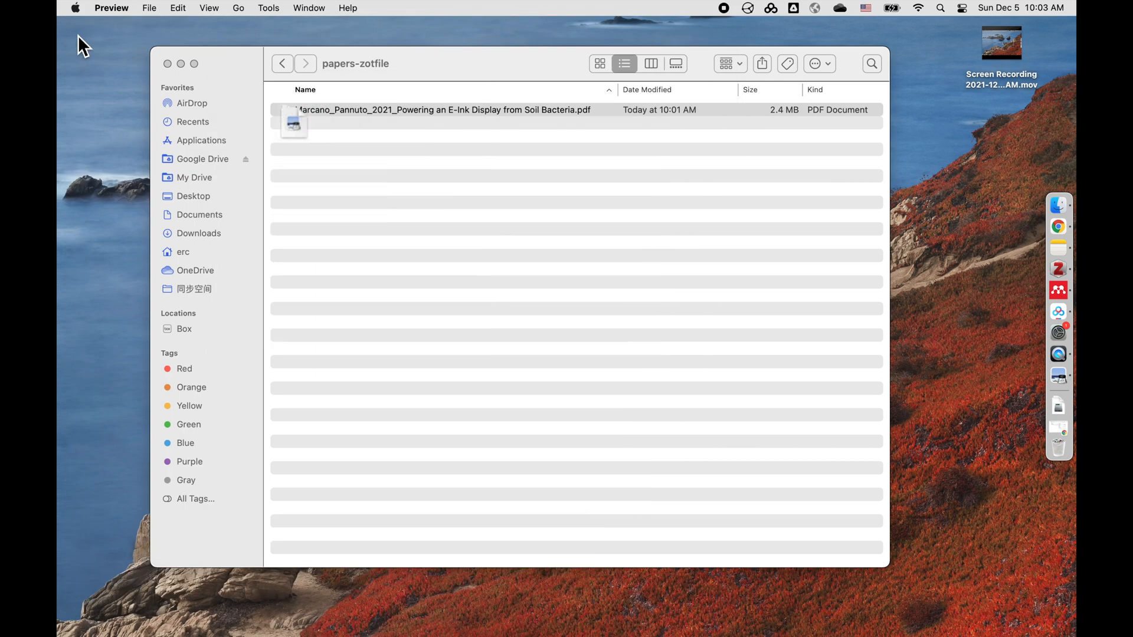
pyautogui.click(441, 109)
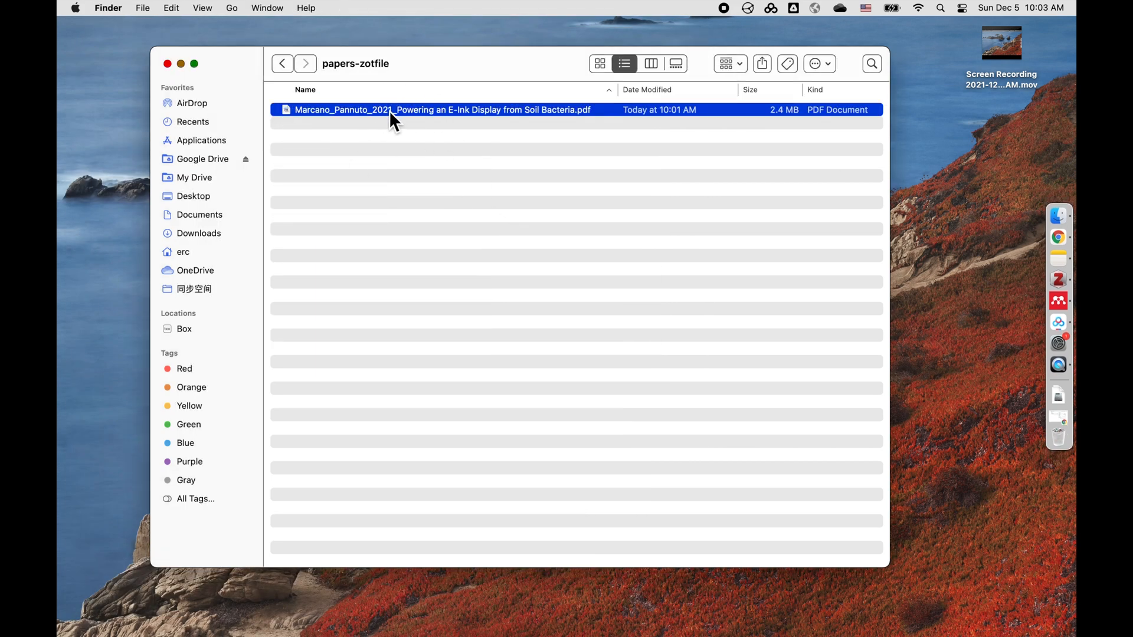
pyautogui.moveTo(167, 64)
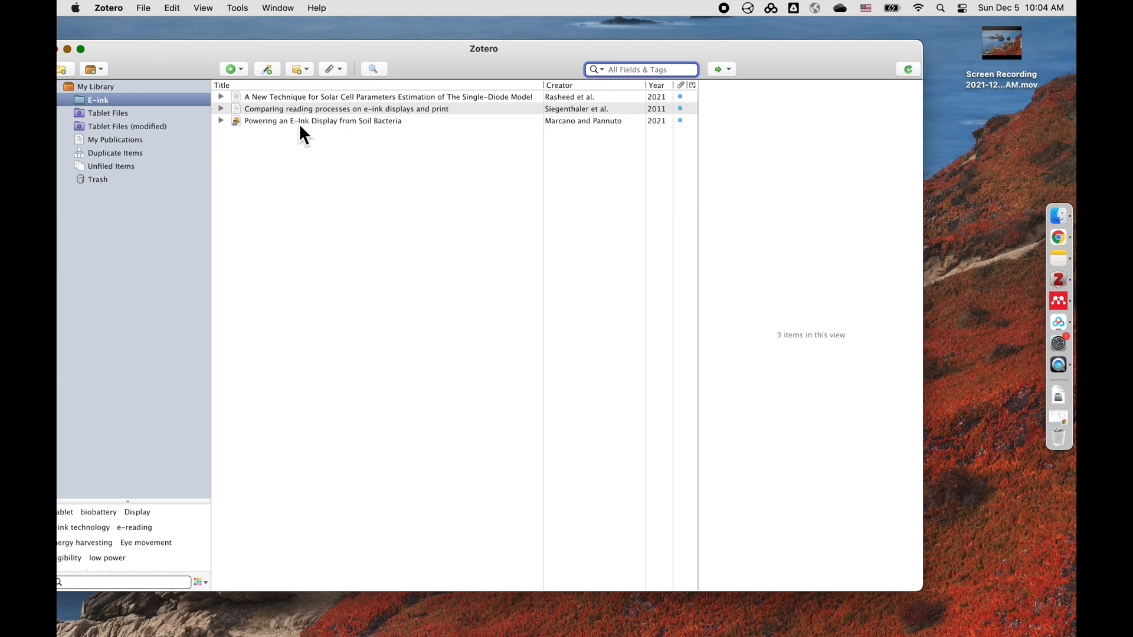
# Open the Zotero entry's attached PDF to see the tablet's handwritten notes, then close it.
pyautogui.click(388, 95)
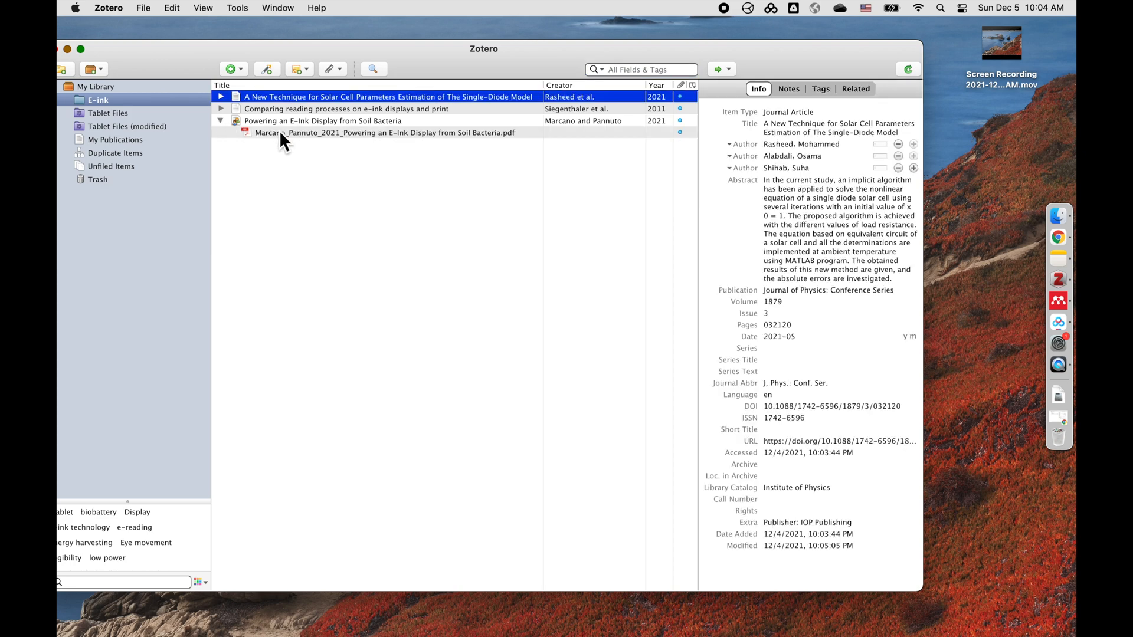
pyautogui.moveTo(288, 144)
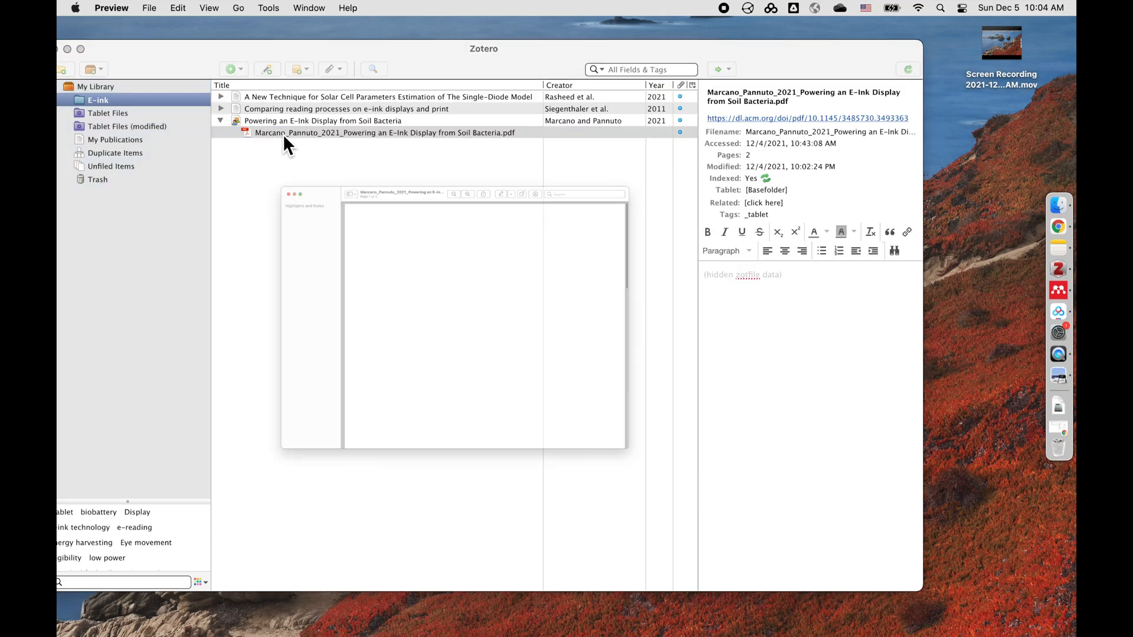
pyautogui.doubleClick(384, 132)
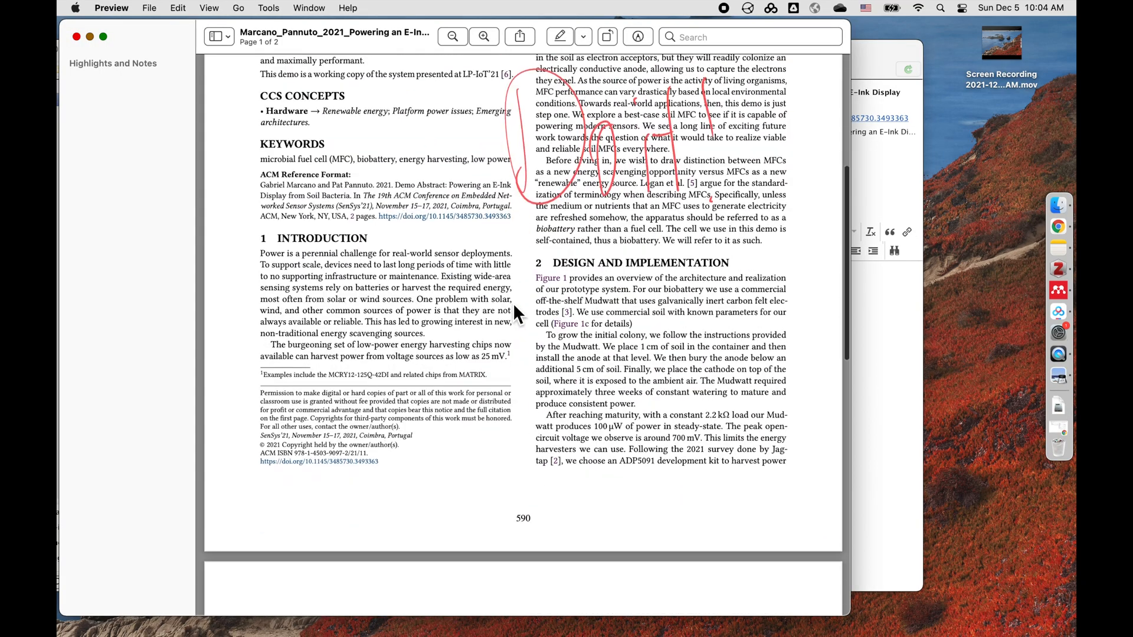
pyautogui.scroll(3)
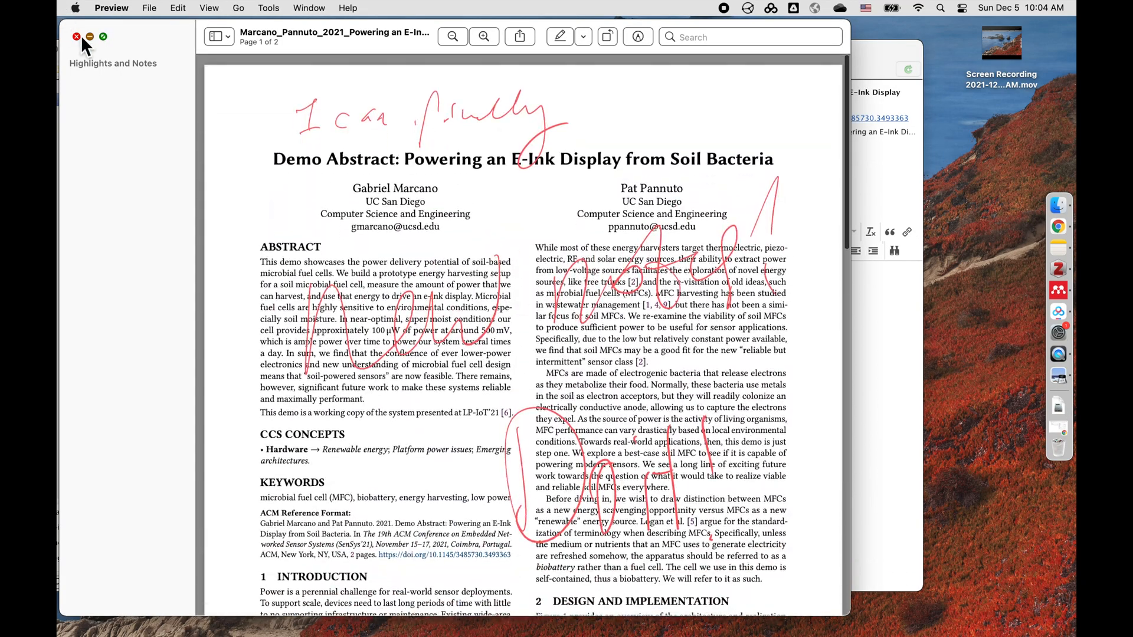
pyautogui.click(75, 37)
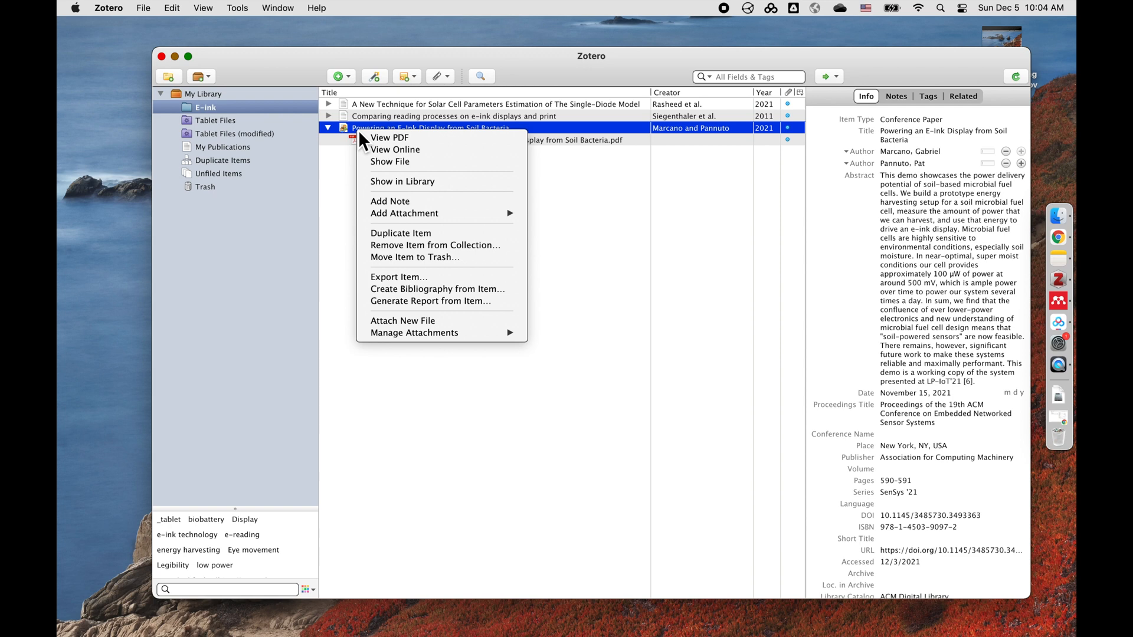
pyautogui.moveTo(414, 333)
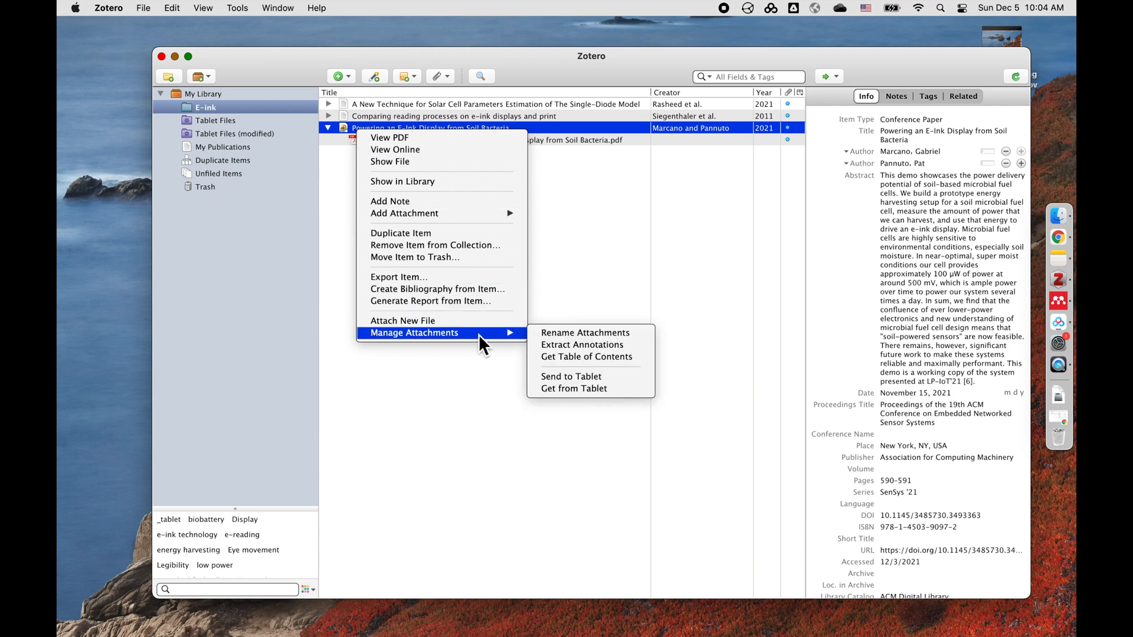
pyautogui.moveTo(573, 388)
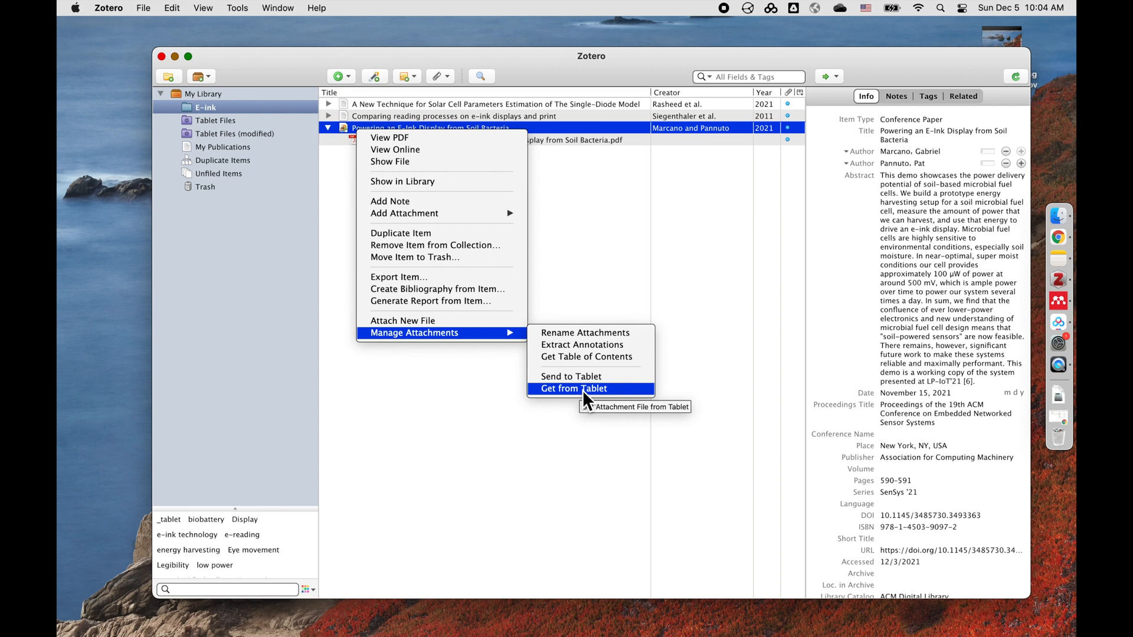
# Run Get from Tablet so an Extracted Annotations note appears, then view the updated PDF.
pyautogui.click(574, 389)
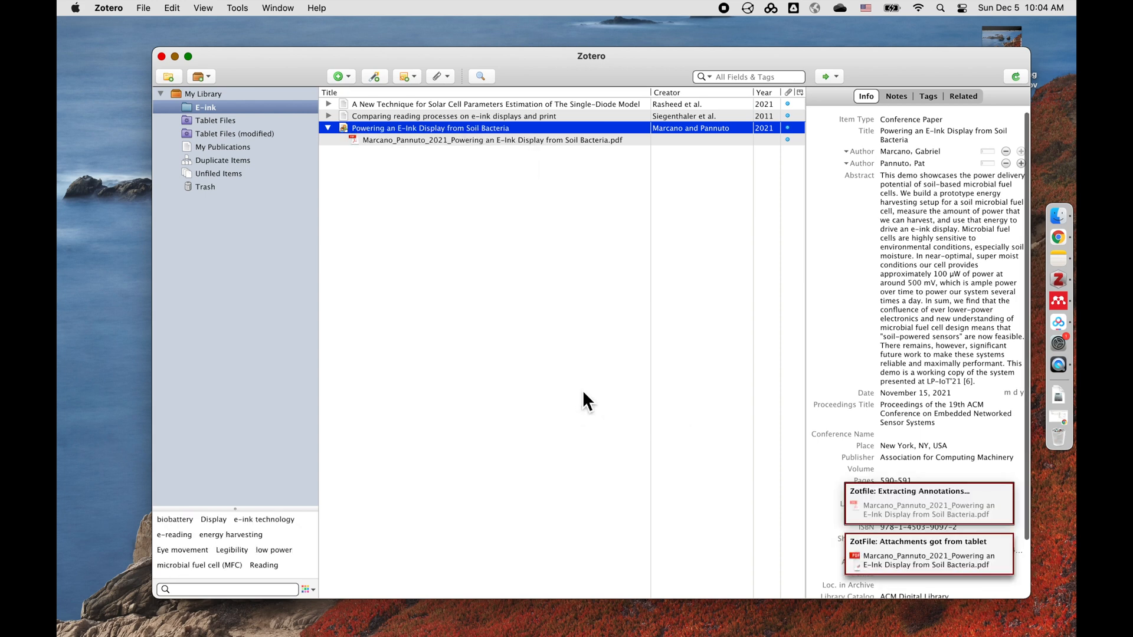
pyautogui.moveTo(898, 564)
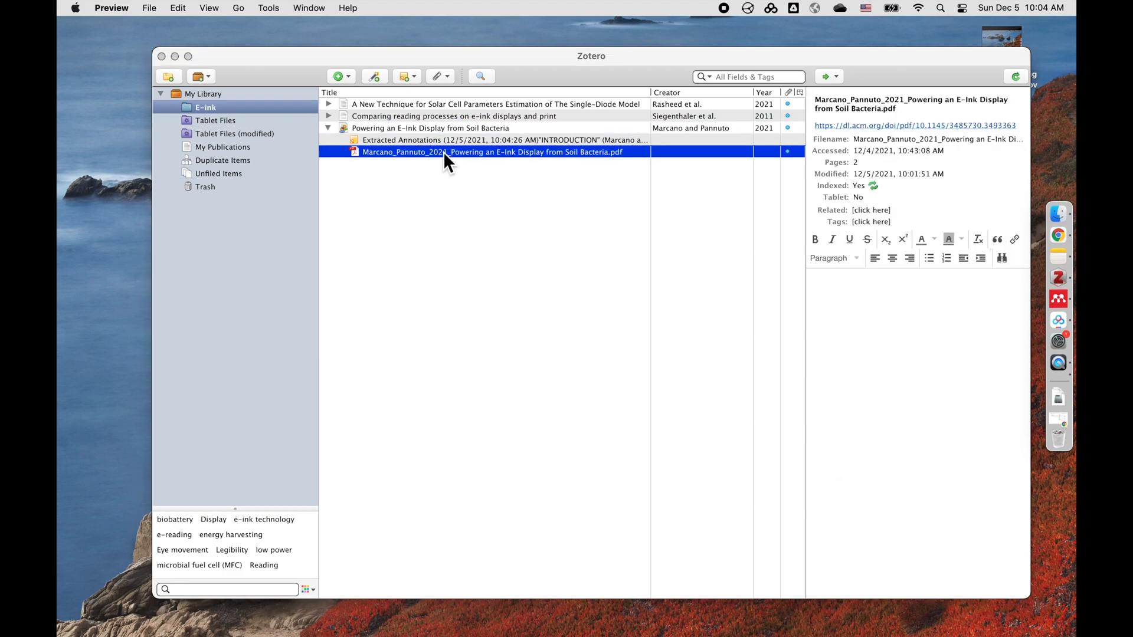
pyautogui.doubleClick(493, 153)
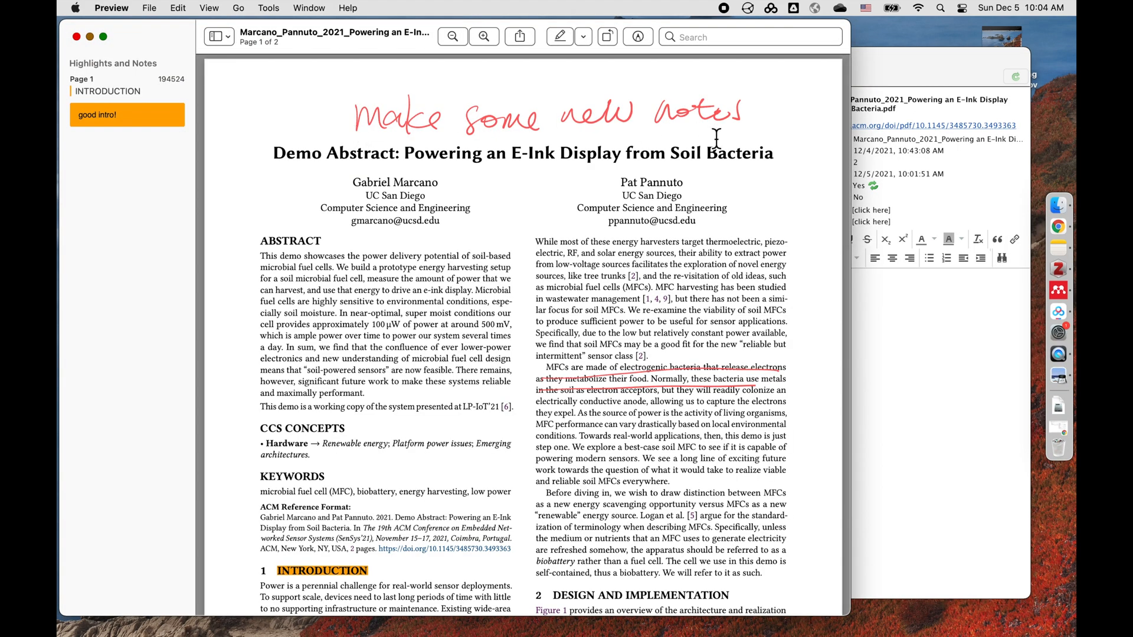
pyautogui.scroll(-3)
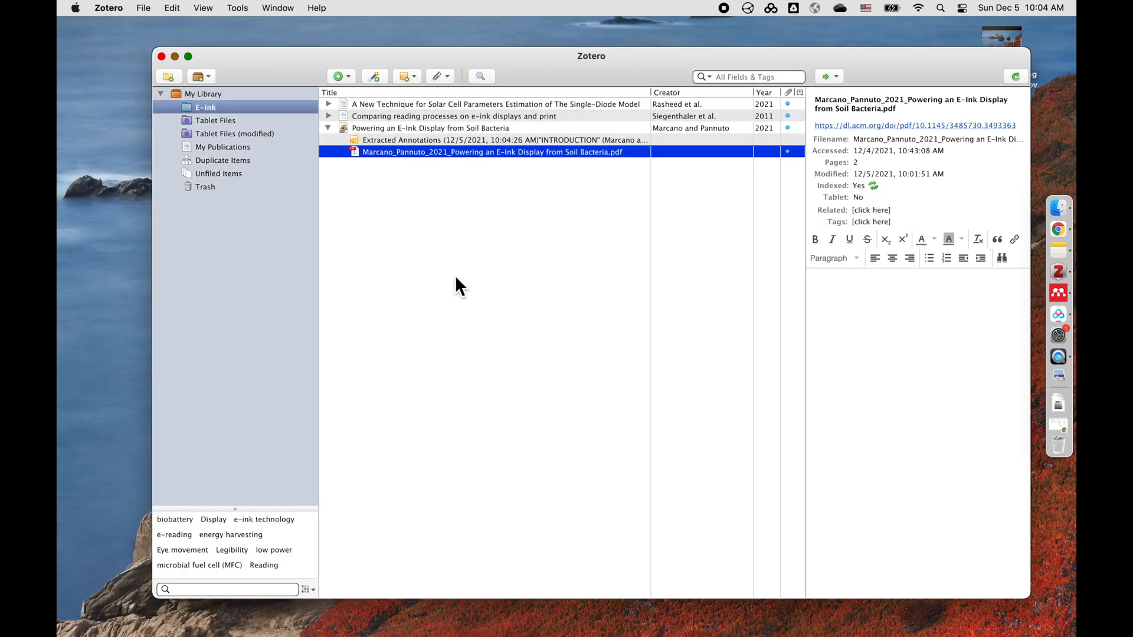
# Read the Extracted Annotations note with the INTRODUCTION highlight and 'good intro!', then list the entry's notes.
pyautogui.click(469, 139)
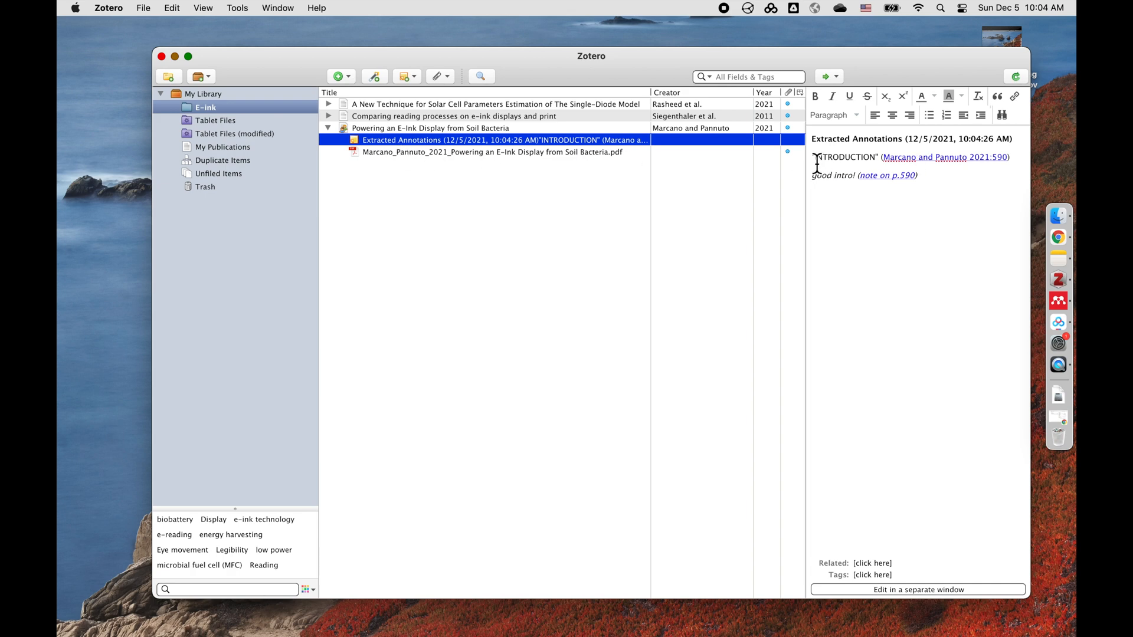
pyautogui.moveTo(818, 192)
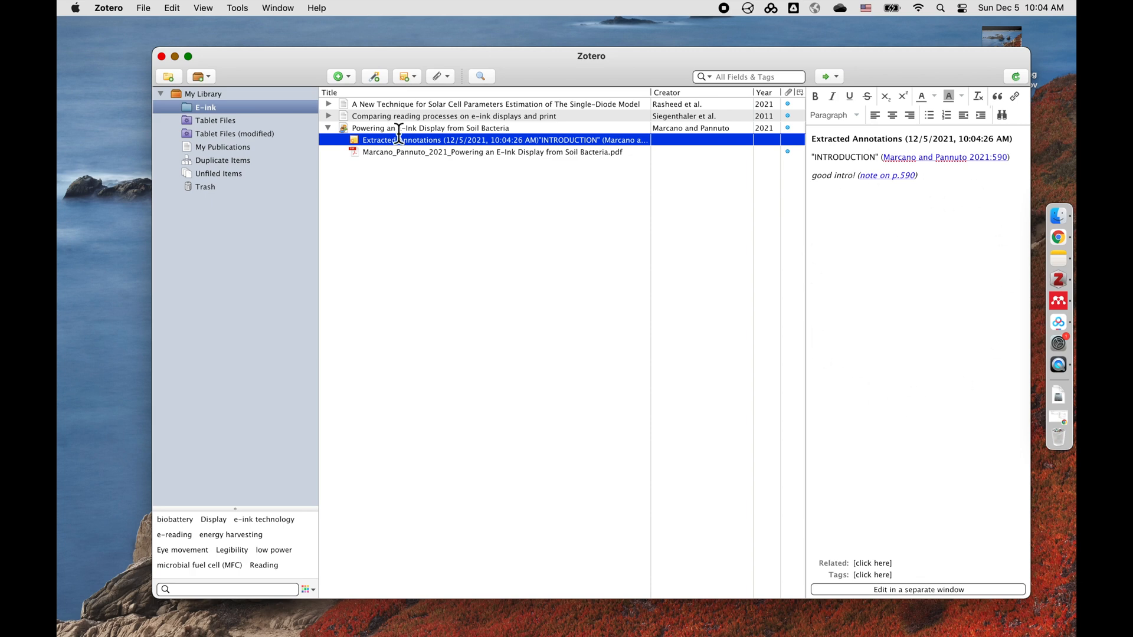
pyautogui.click(896, 96)
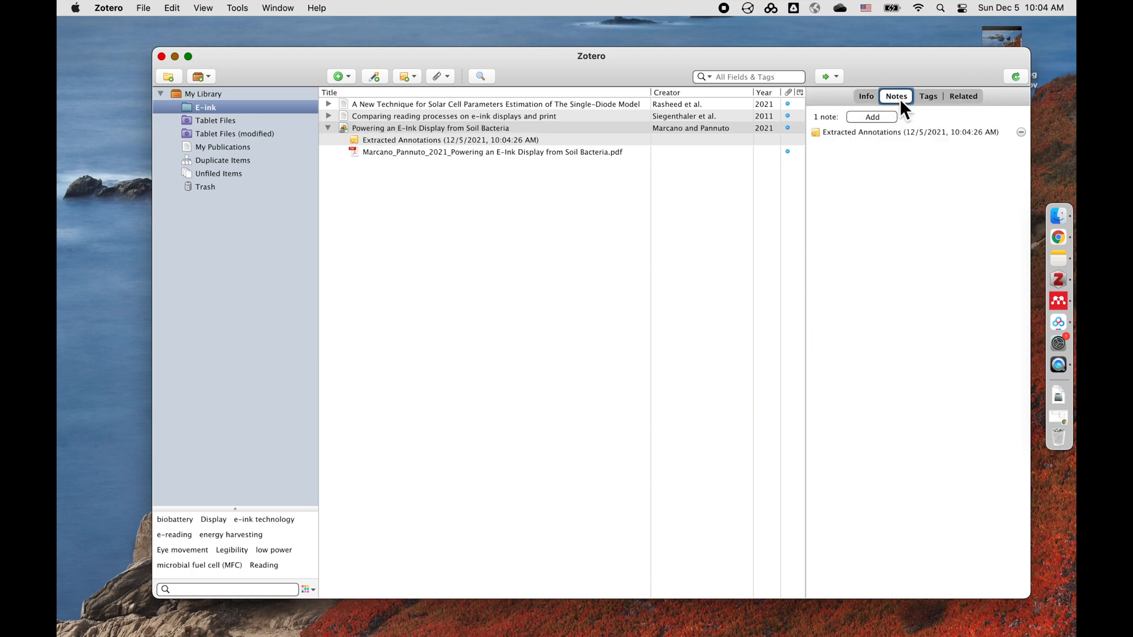
pyautogui.moveTo(860, 184)
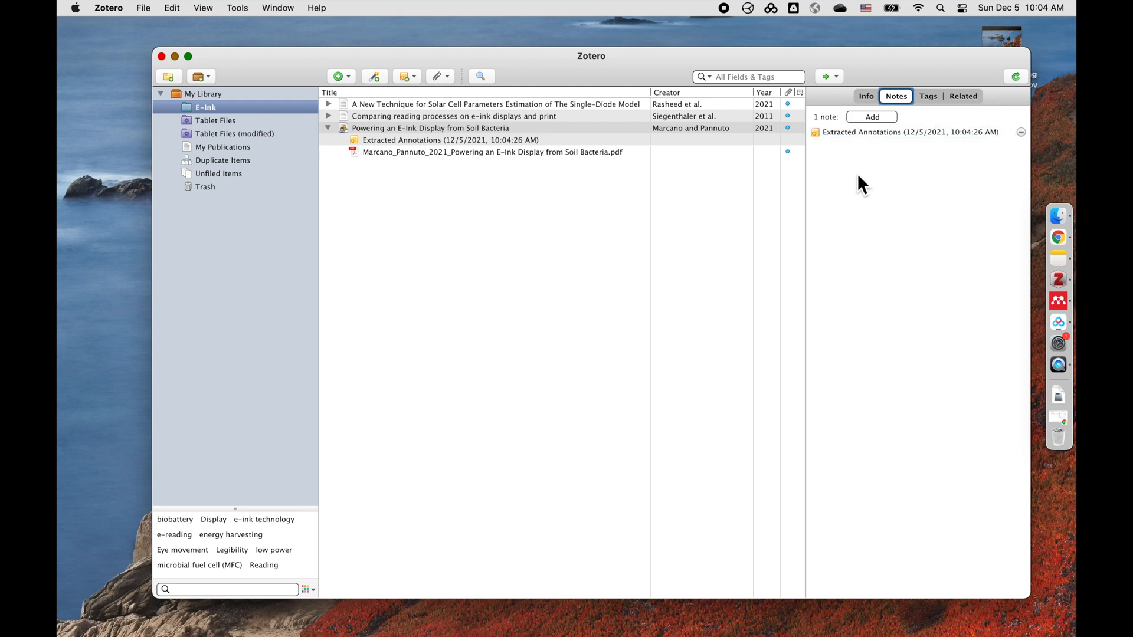
pyautogui.moveTo(874, 183)
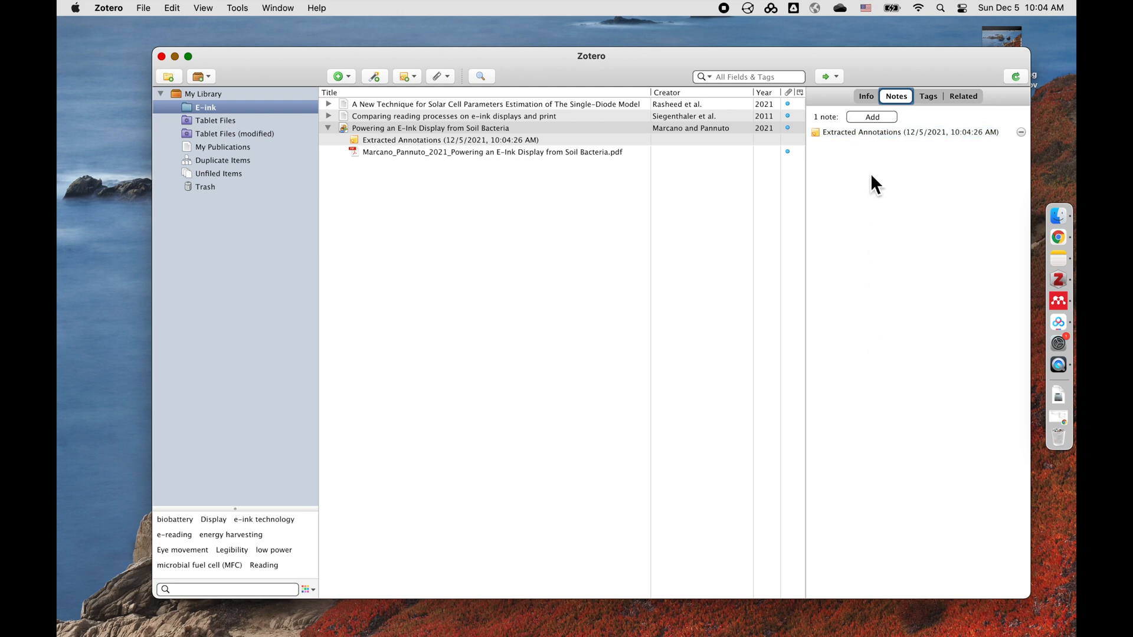